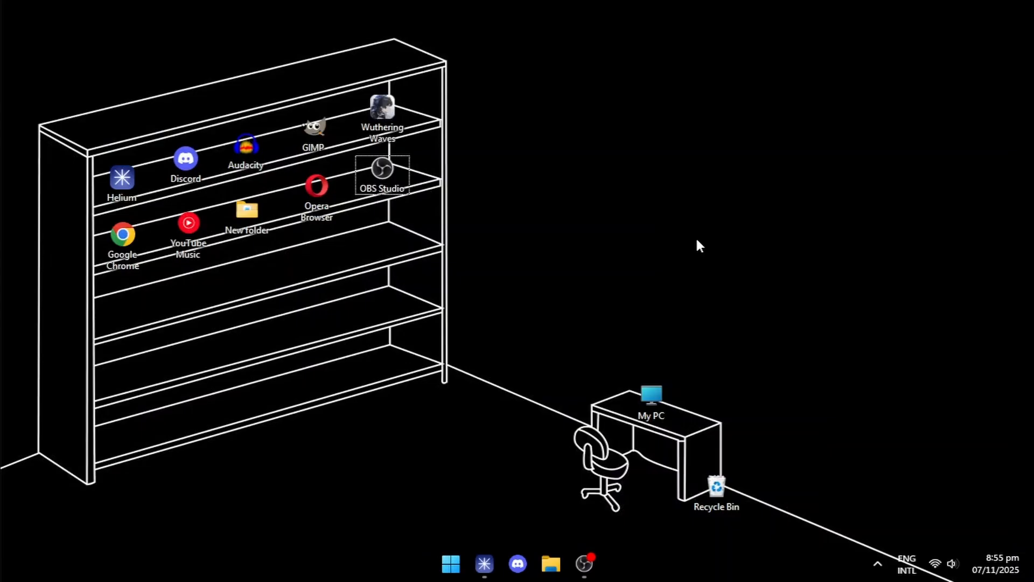
pyautogui.moveTo(880, 566)
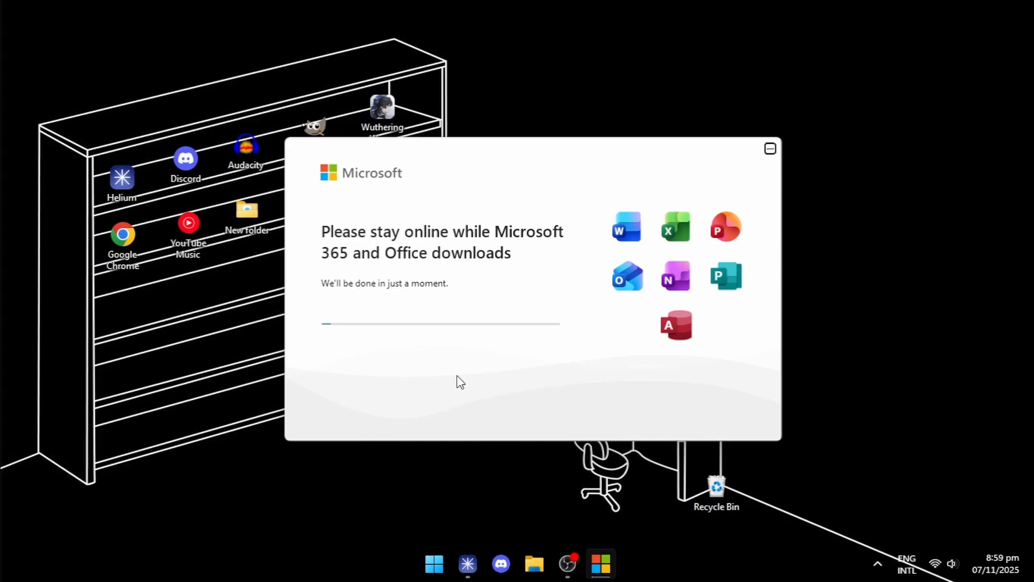
pyautogui.moveTo(508, 338)
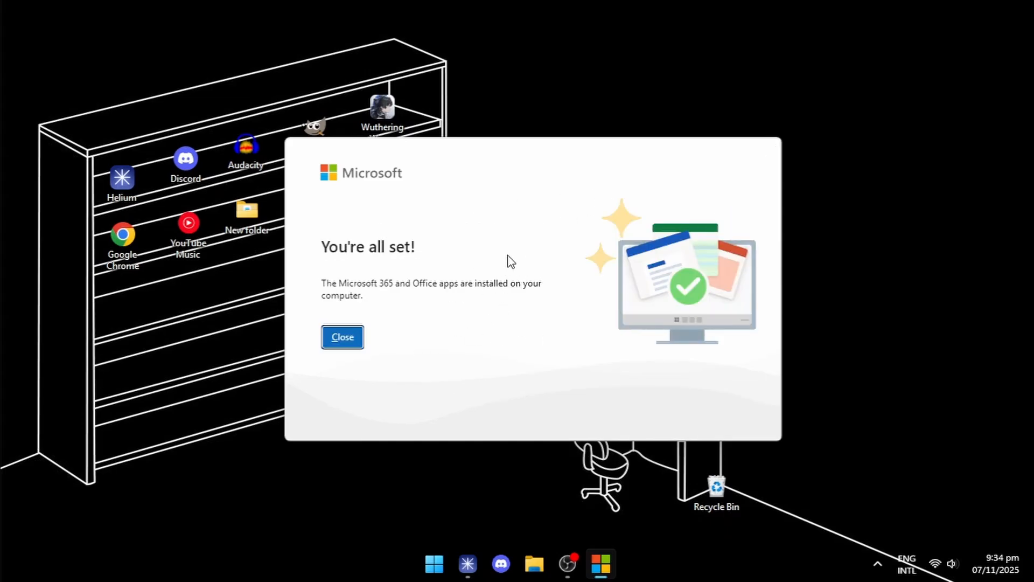
# Step: Close the finished Office installer's "You're all set!" screen
pyautogui.click(343, 336)
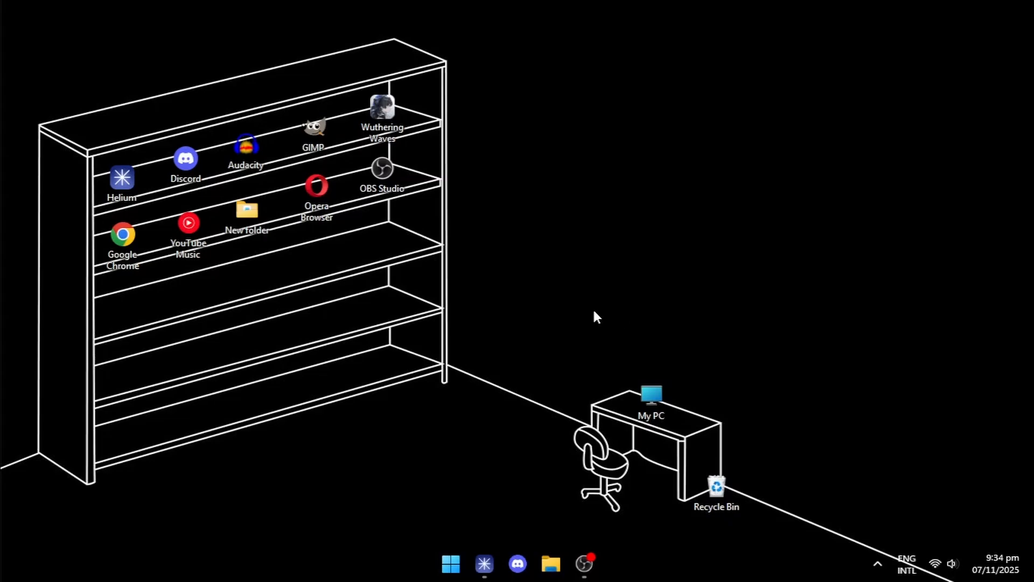
pyautogui.moveTo(575, 296)
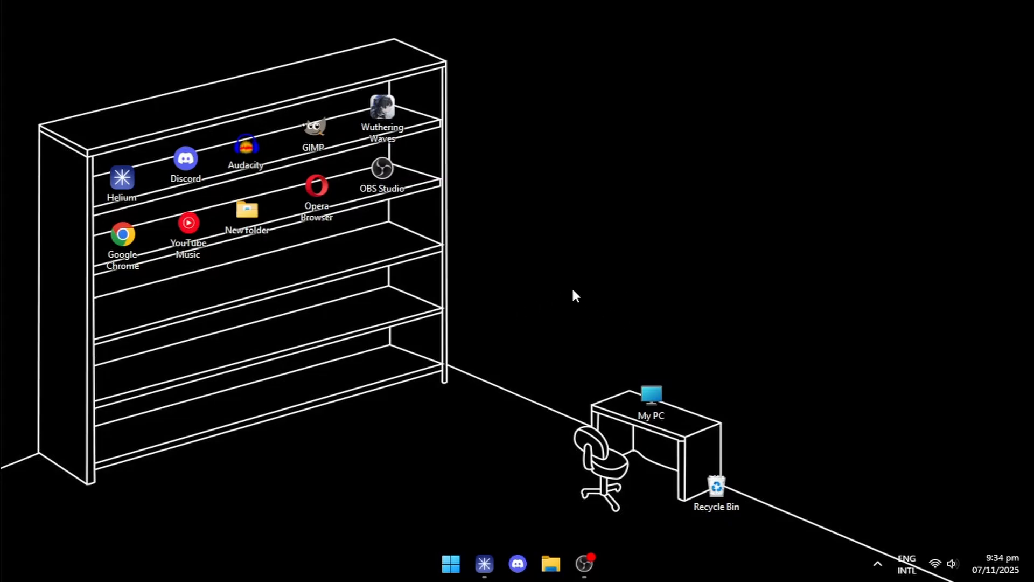
# Step: Search for "wor" from the Start menu and launch Word
pyautogui.write('wor')
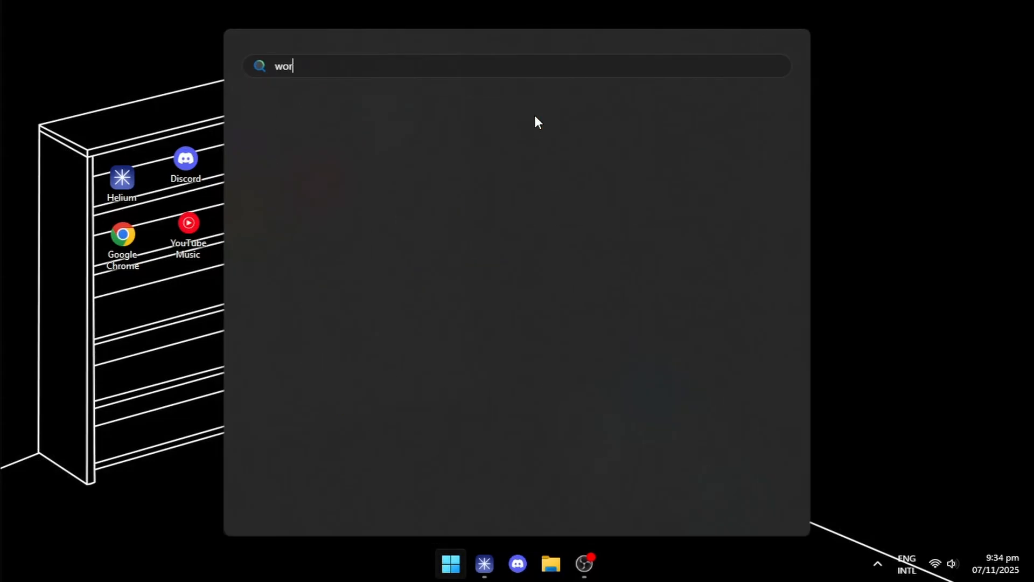
pyautogui.press('Escape')
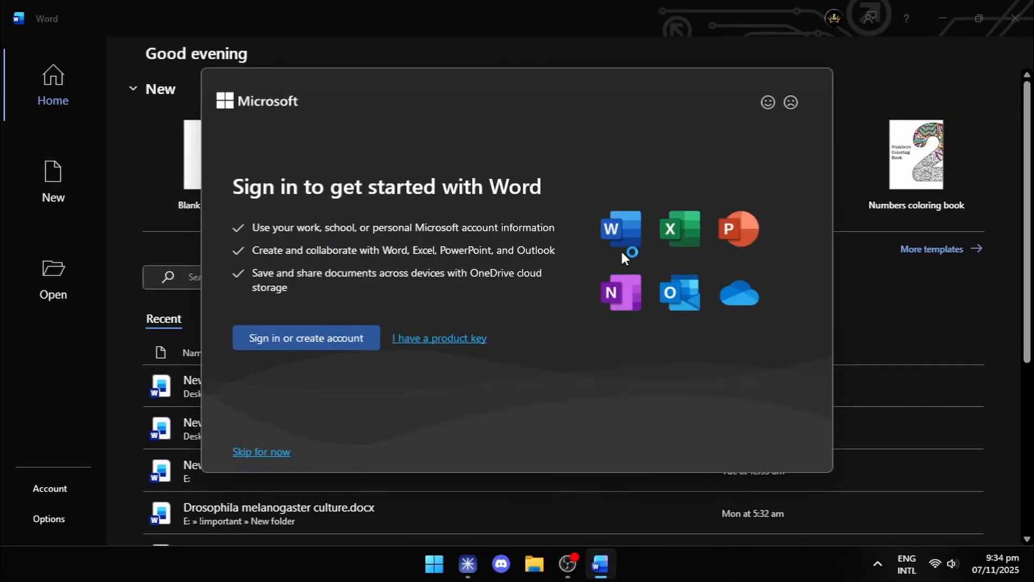
pyautogui.moveTo(244, 180)
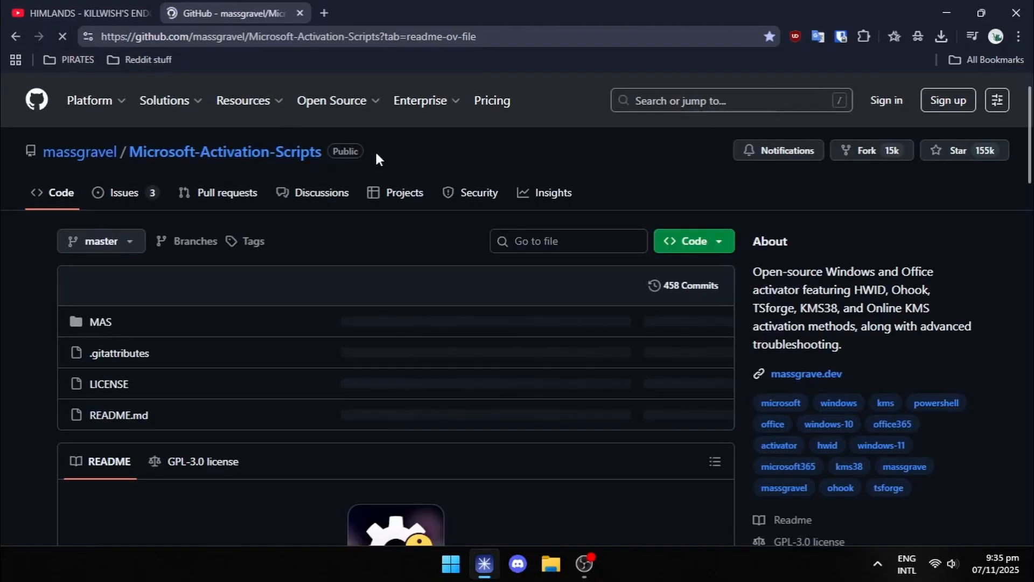
# Step: Copy the curl --doh-url activation command from Method 1 of the MAS README
pyautogui.scroll(-3)
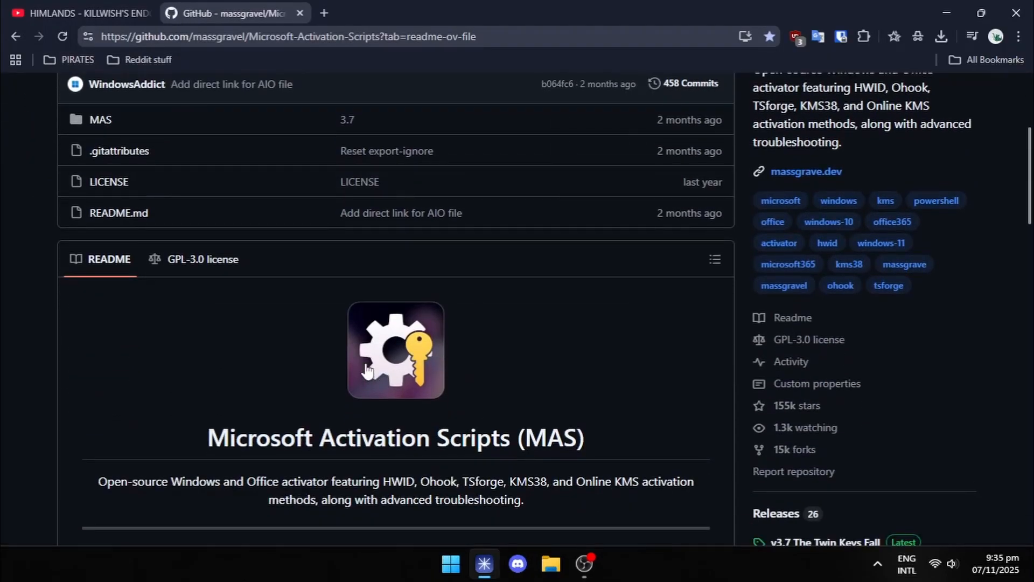
pyautogui.scroll(-3)
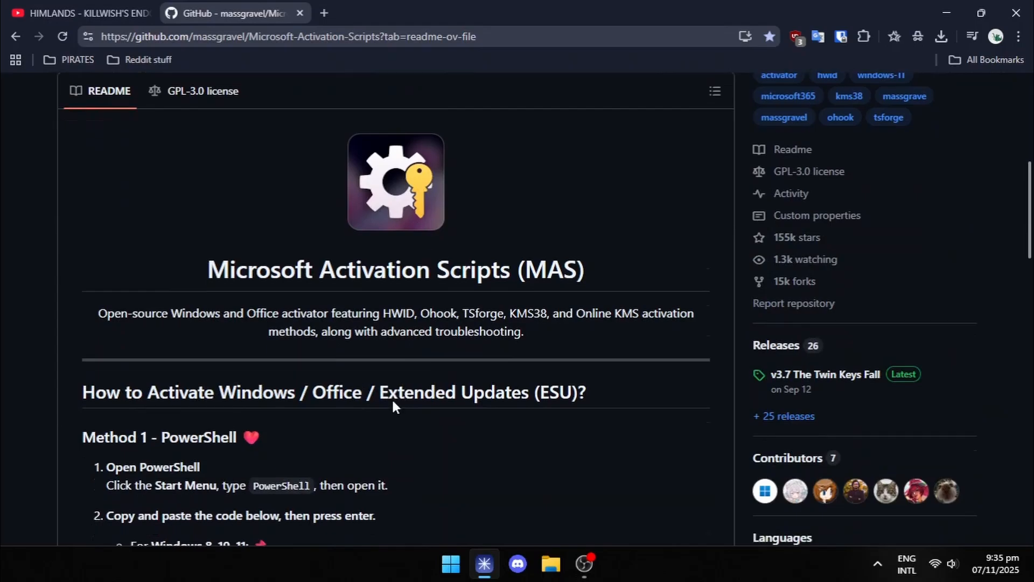
pyautogui.scroll(-3)
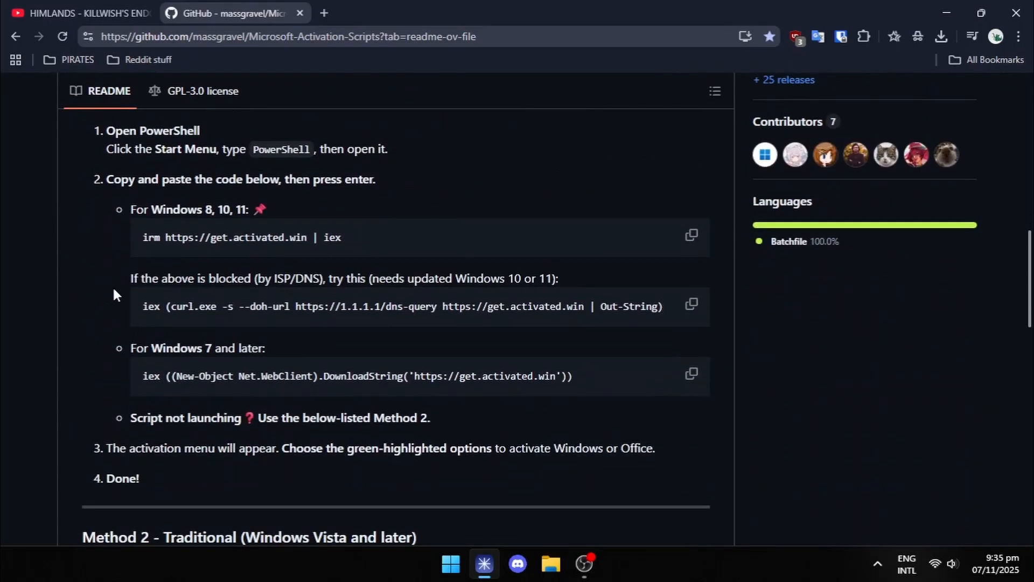
pyautogui.click(450, 564)
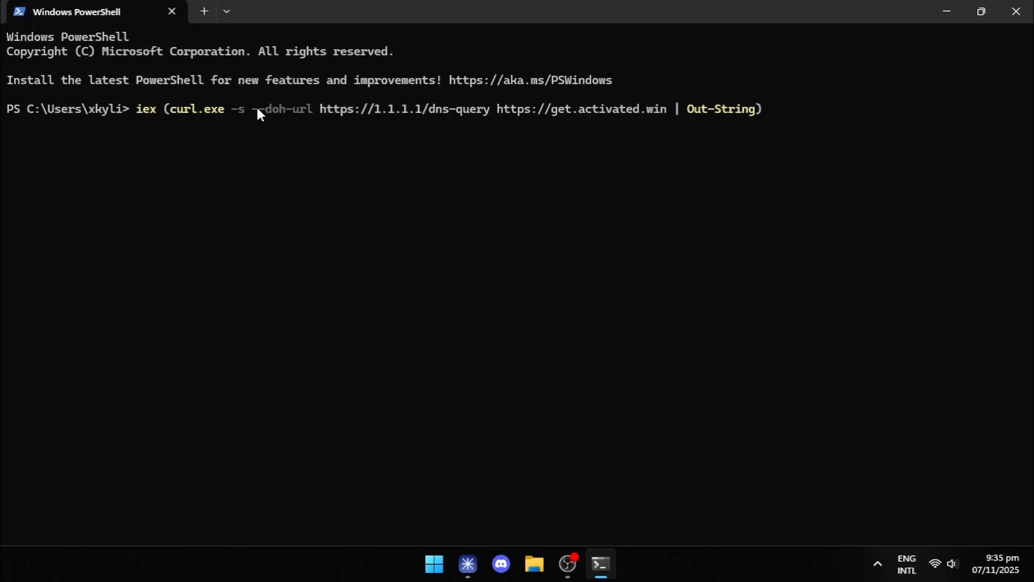
# Step: Run the pasted curl activation command in PowerShell
pyautogui.press('Enter')
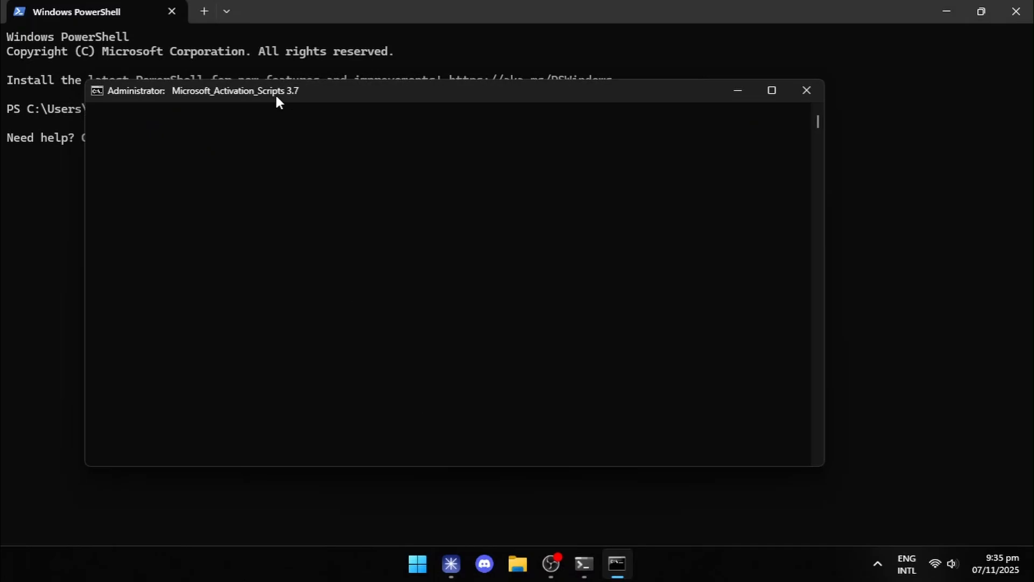
# Step: Activate Office with the Ohook option, then return to the MAS menu
pyautogui.click(771, 91)
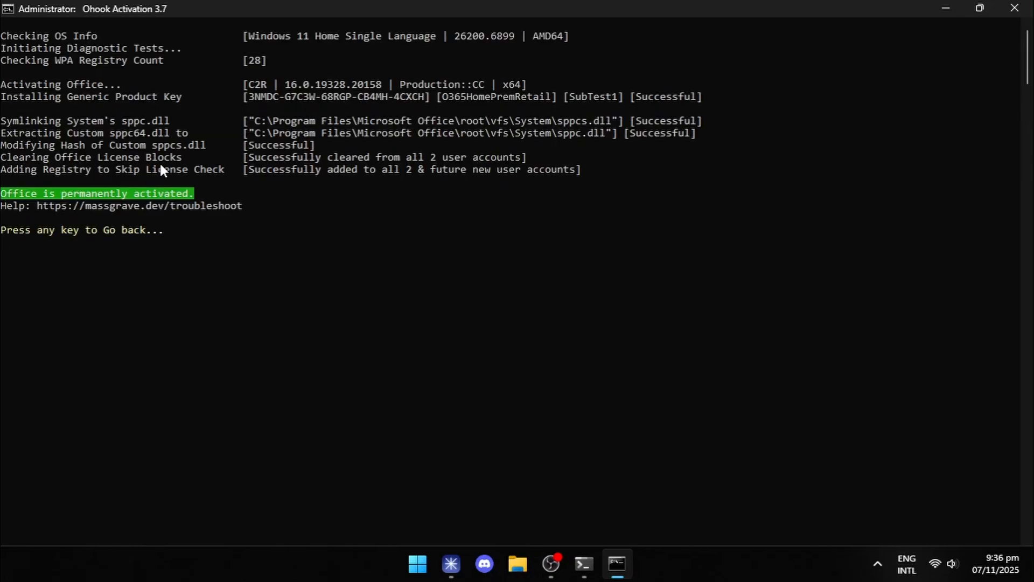
pyautogui.press('enter')
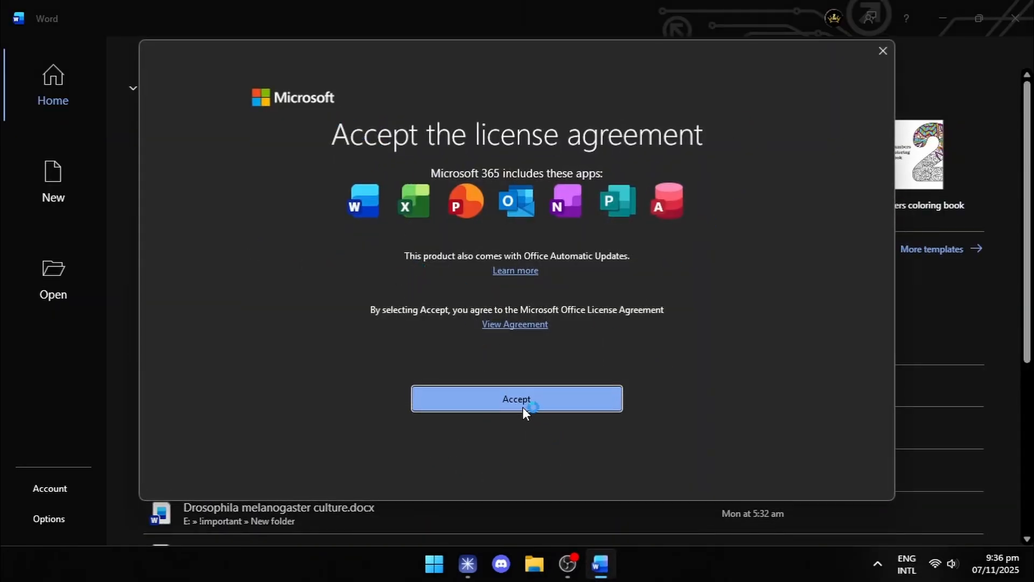
# Step: Accept the Microsoft 365 license agreement in Word
pyautogui.click(516, 398)
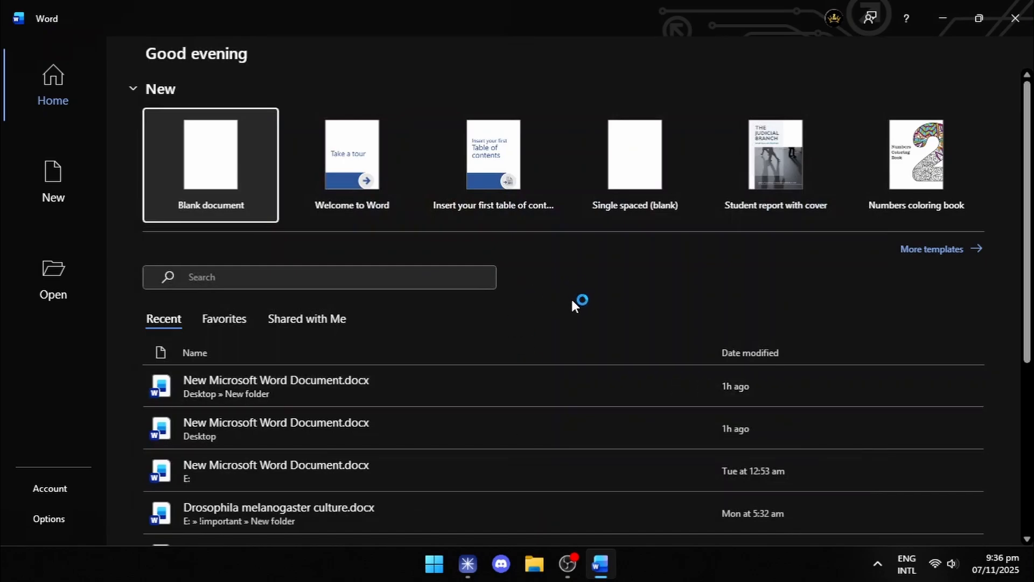